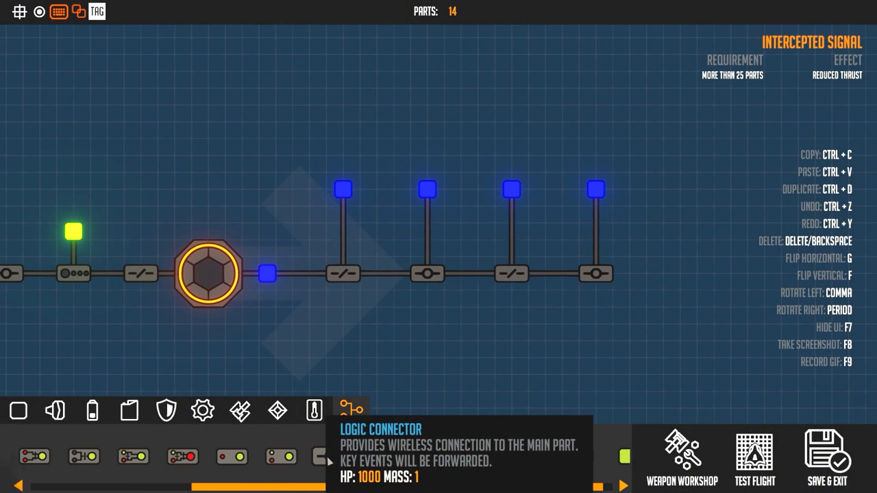
mouse_move(400, 348)
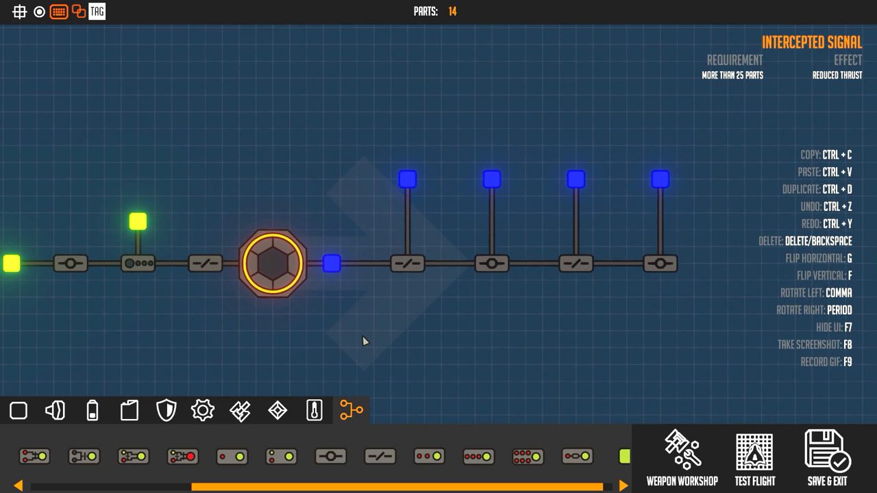
mouse_move(320, 333)
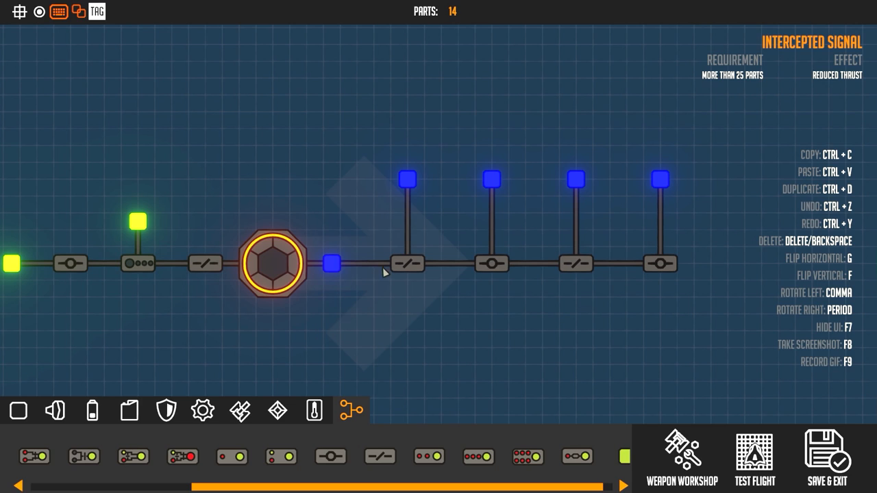
mouse_move(400, 275)
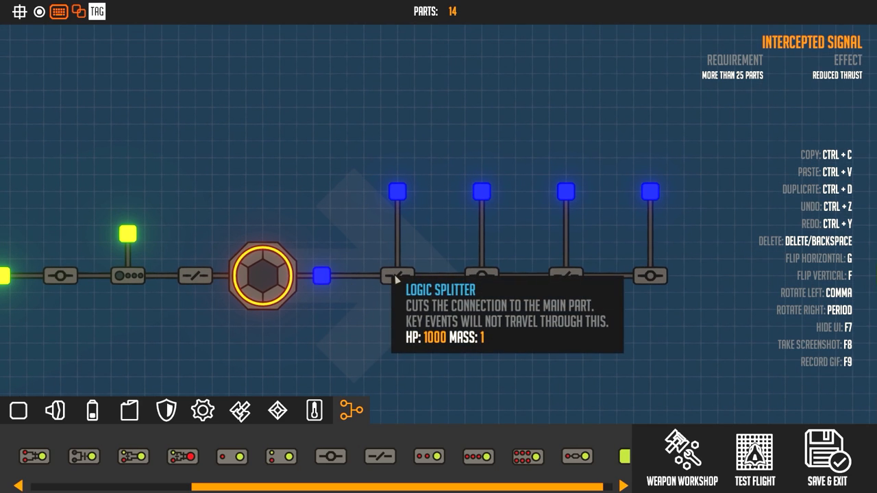
mouse_move(432, 228)
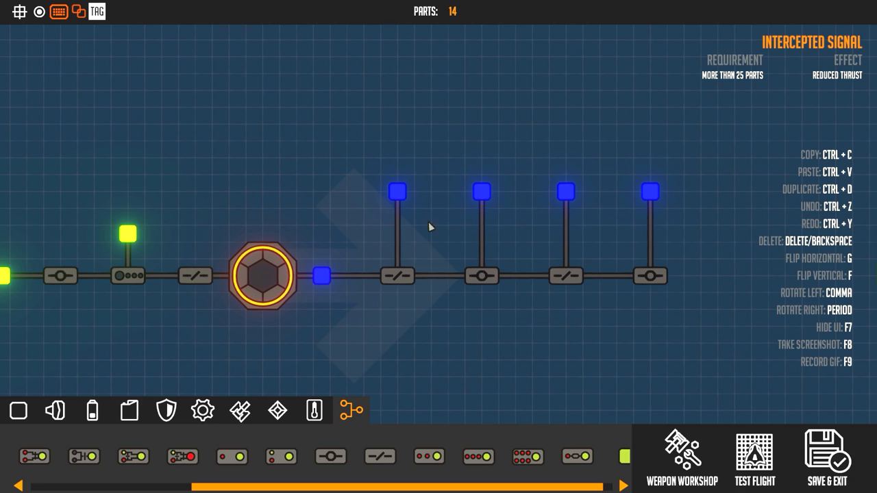
Step: Show the info panel of the Color LED next to the drone core
click(321, 276)
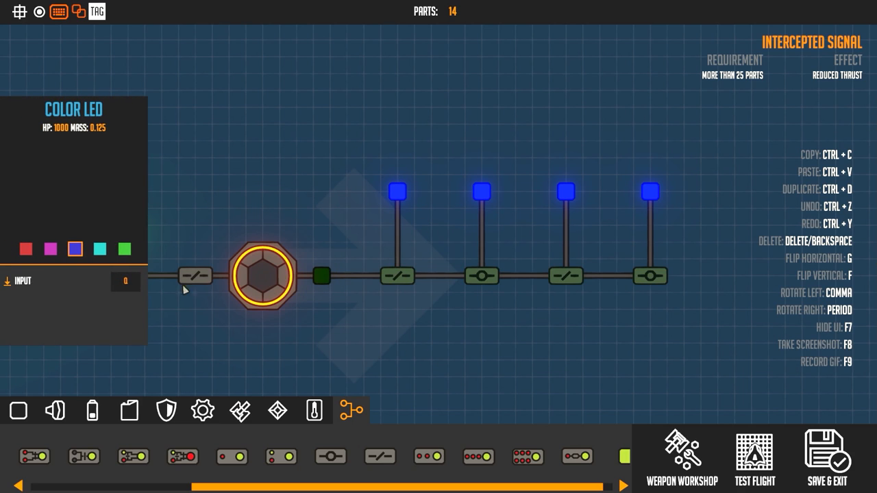
mouse_move(342, 253)
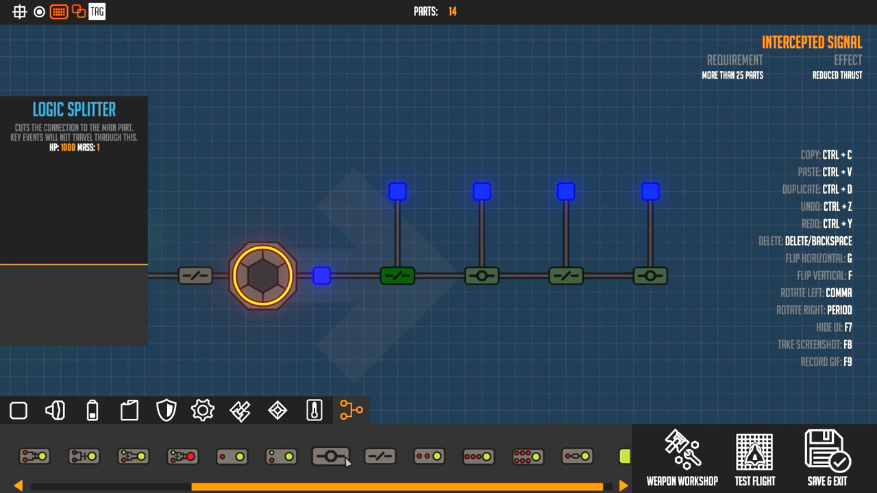
mouse_move(332, 457)
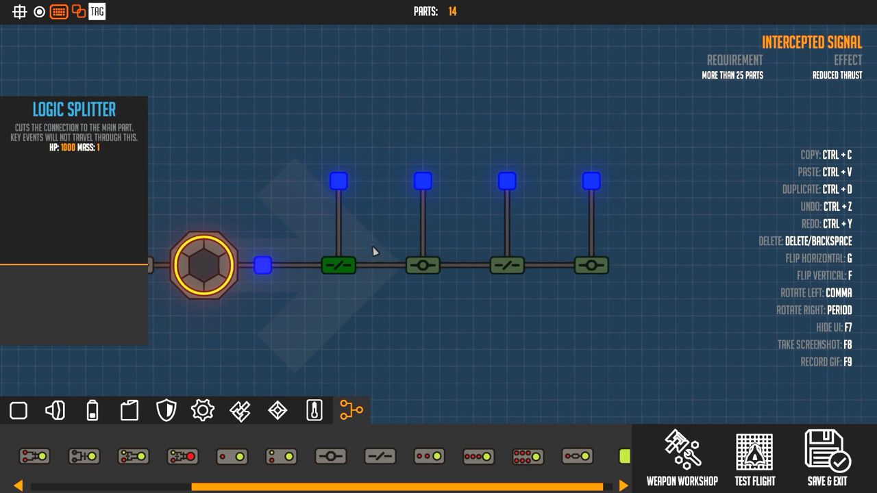
mouse_move(315, 193)
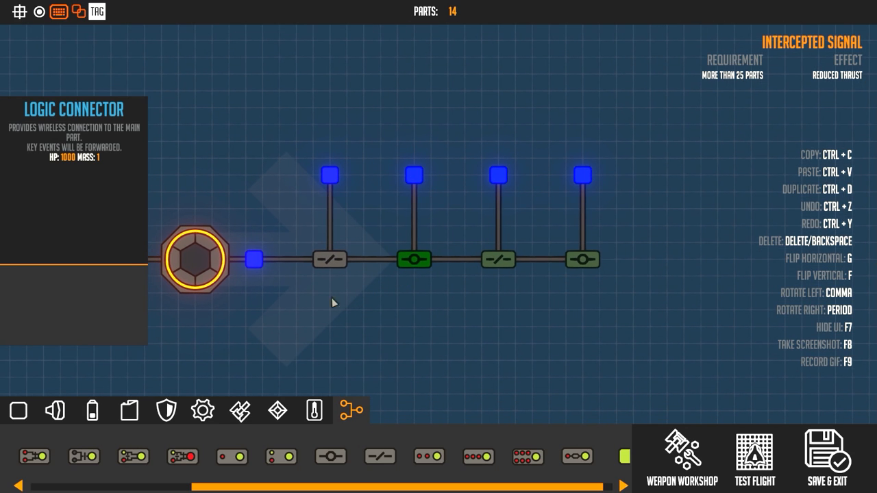
Step: Deselect the logic connector and list the trigger and input parts category
click(260, 260)
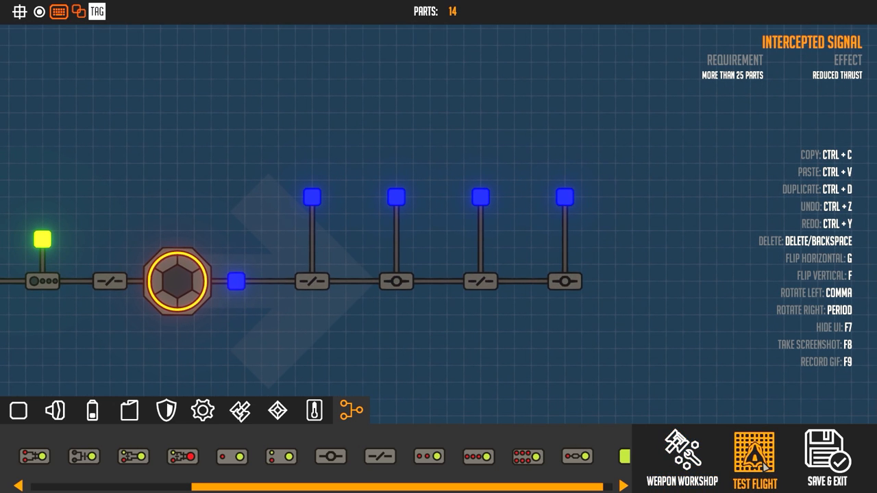
click(754, 455)
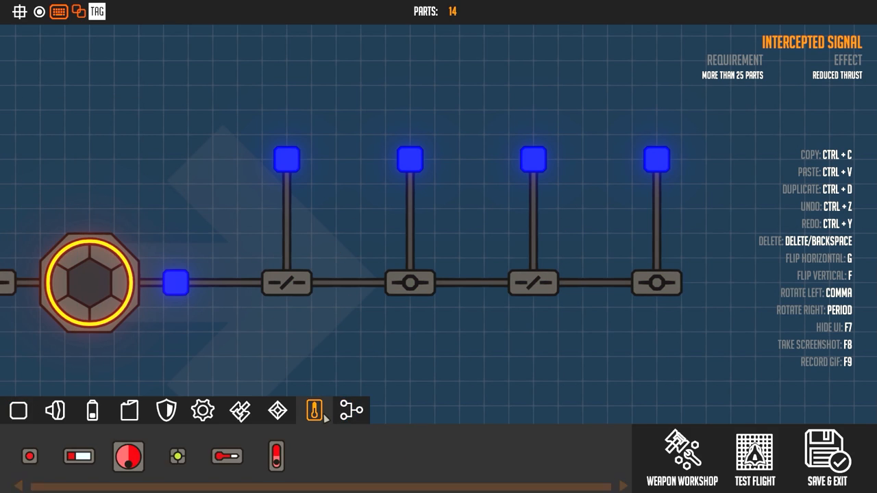
Step: Place an Impulse Giver under the first logic splitter with 0.50 active and 1.00 pause time
click(351, 411)
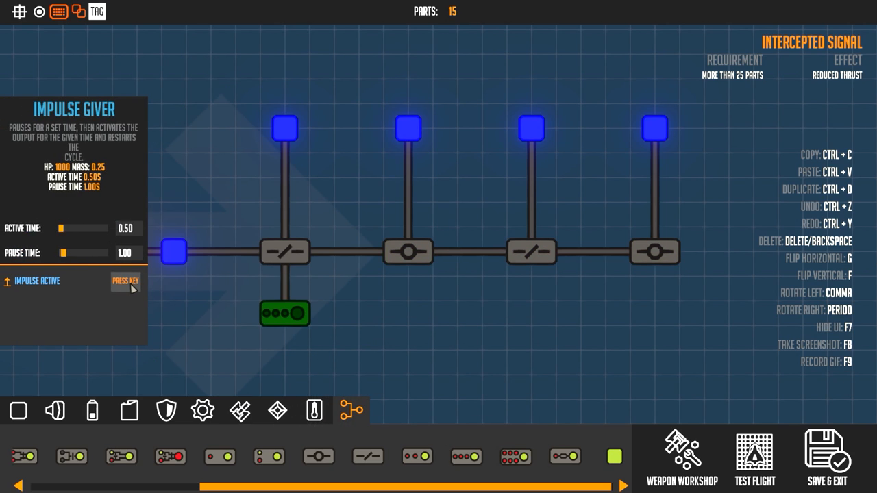
click(124, 282)
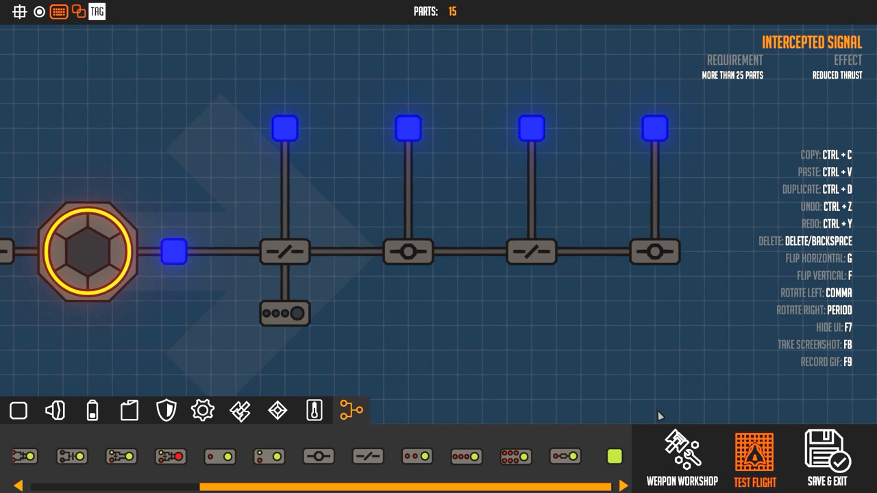
Step: Launch a test flight of the 15-part drone
click(754, 458)
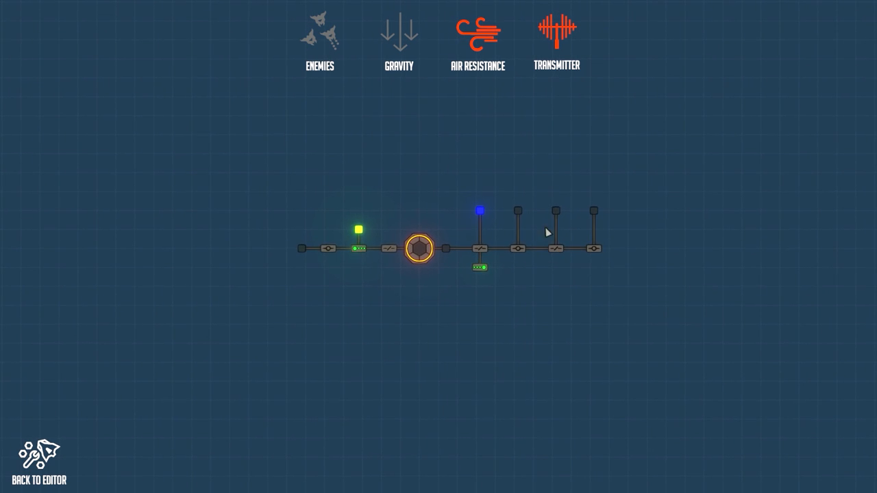
mouse_move(559, 248)
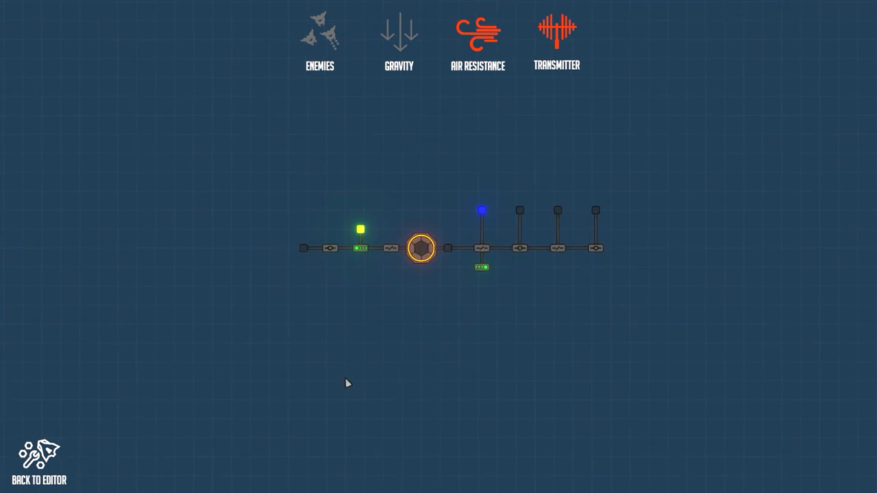
Step: Return to the editor, add a second Impulse Giver under the logic connector, and test-fly again
click(38, 469)
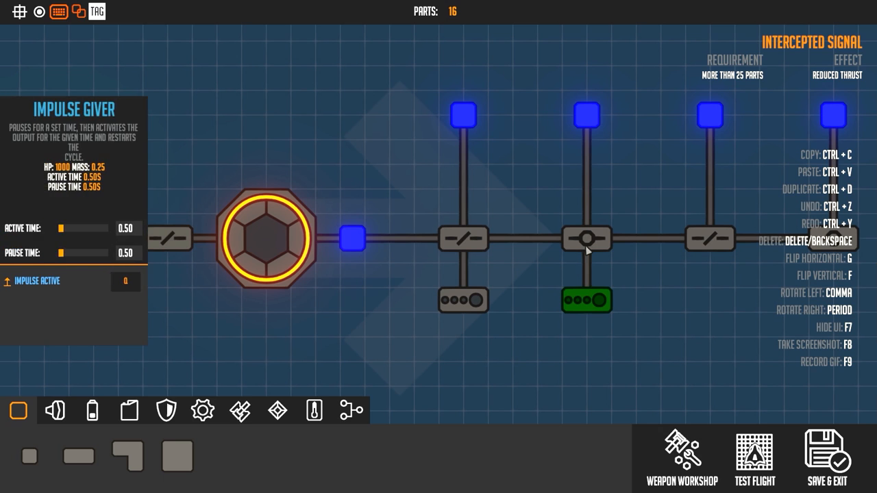
click(753, 458)
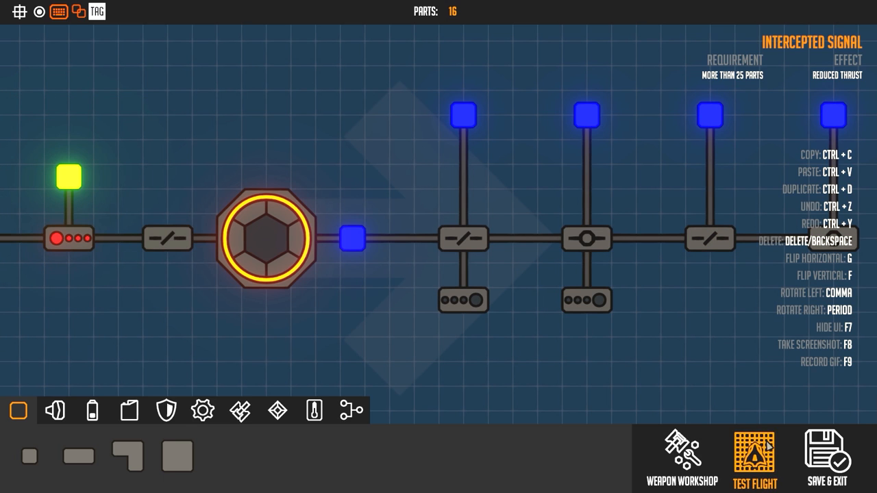
click(754, 458)
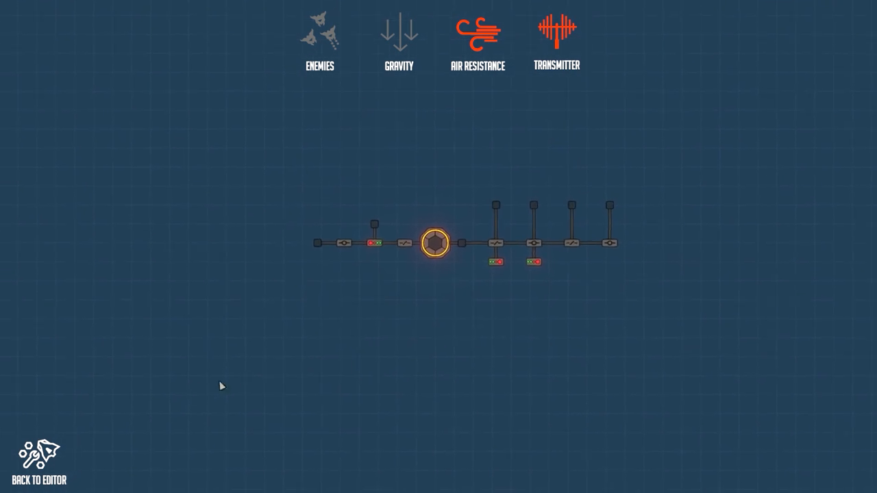
Step: Delete the splitter's Impulse Giver, test-fly the 15-part drone, and come back to the editor
click(39, 466)
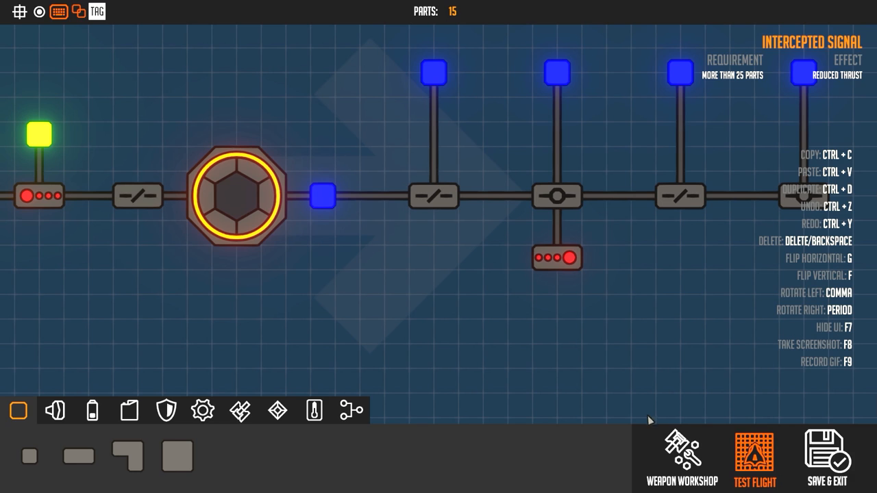
click(754, 460)
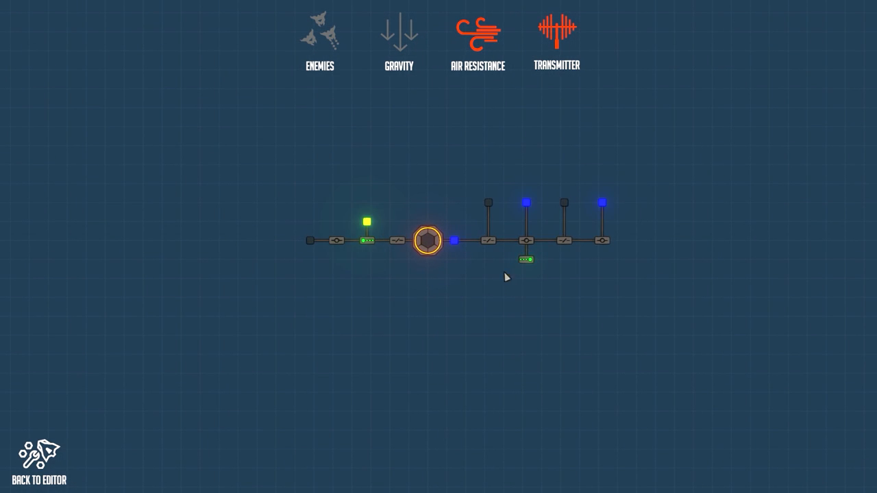
click(38, 459)
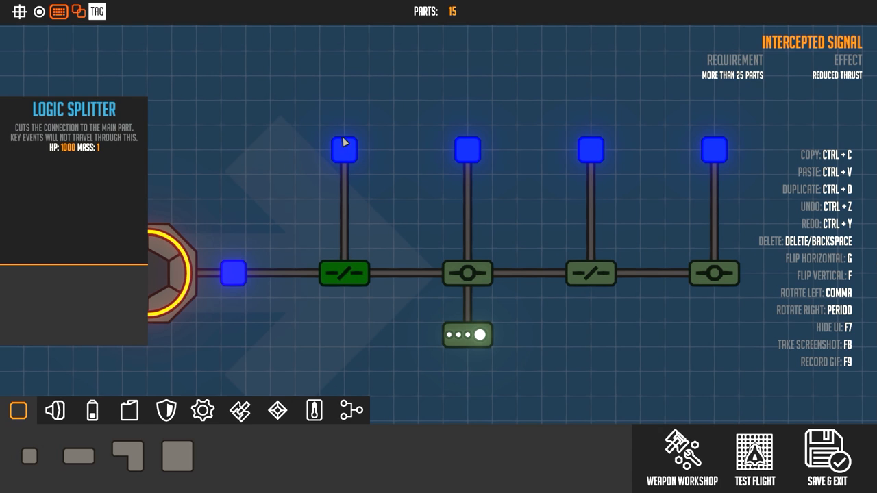
mouse_move(362, 316)
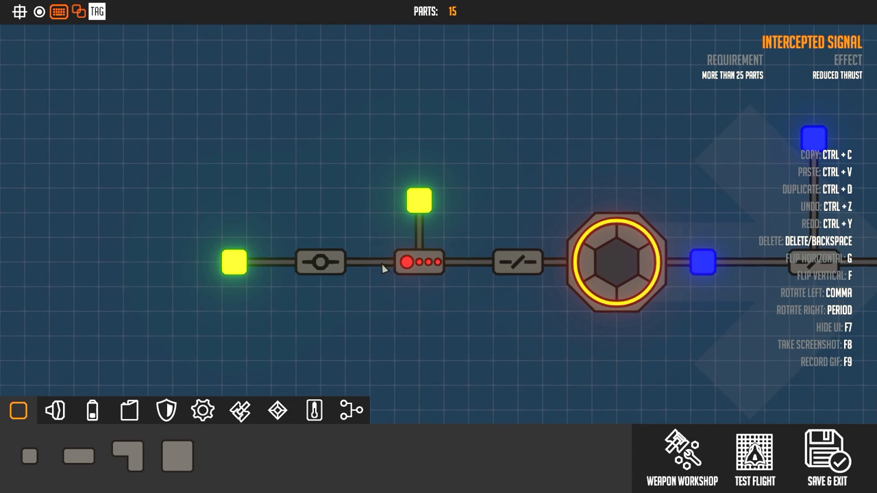
mouse_move(401, 271)
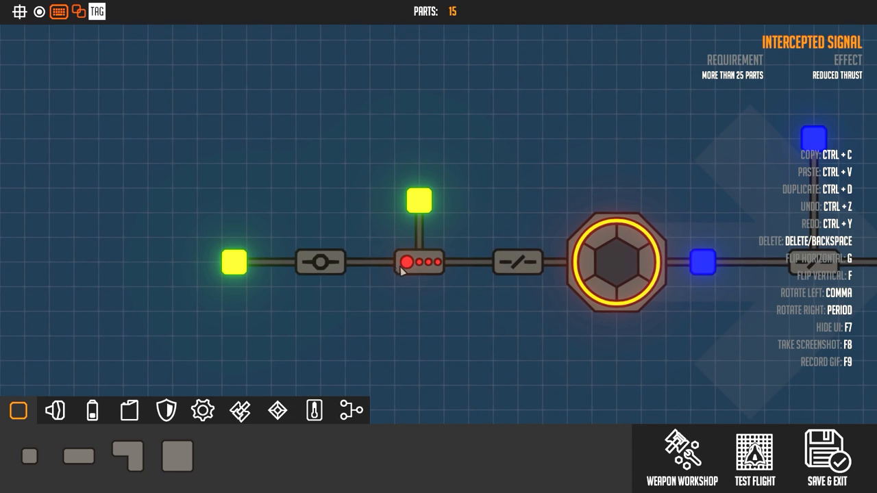
Step: Select the left-arm Color LED, then bring up the Thrusters parts category
click(417, 261)
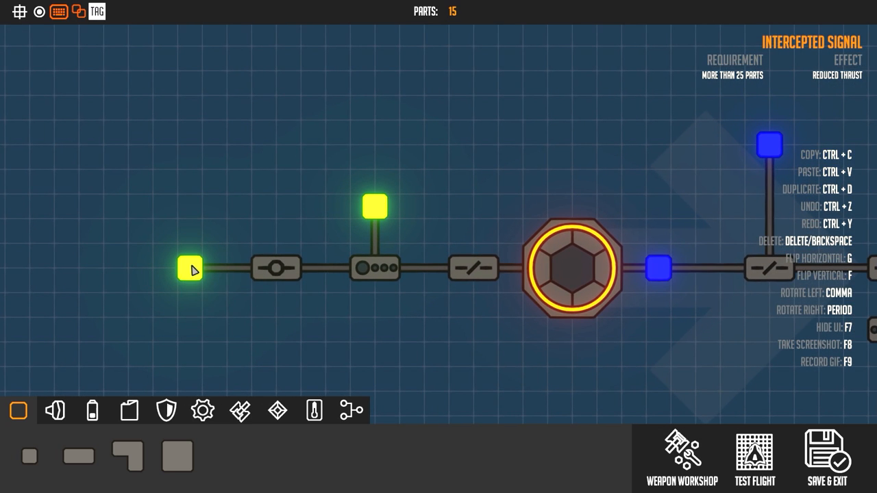
mouse_move(357, 212)
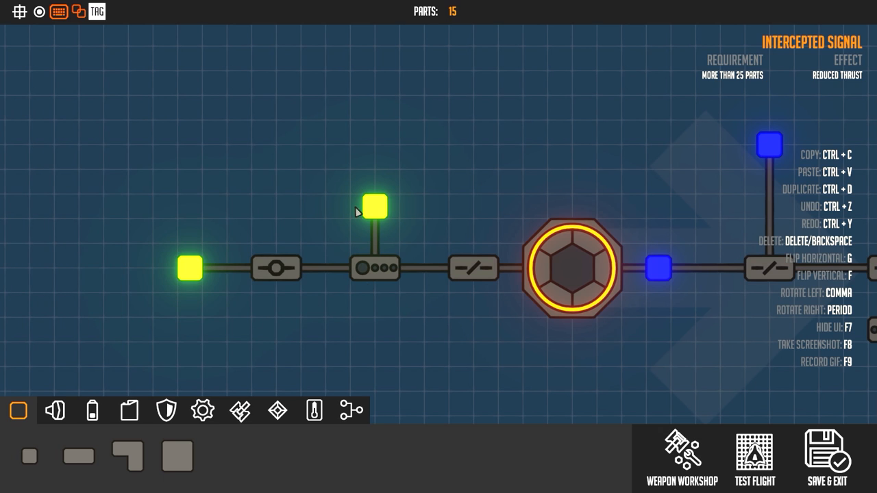
mouse_move(485, 337)
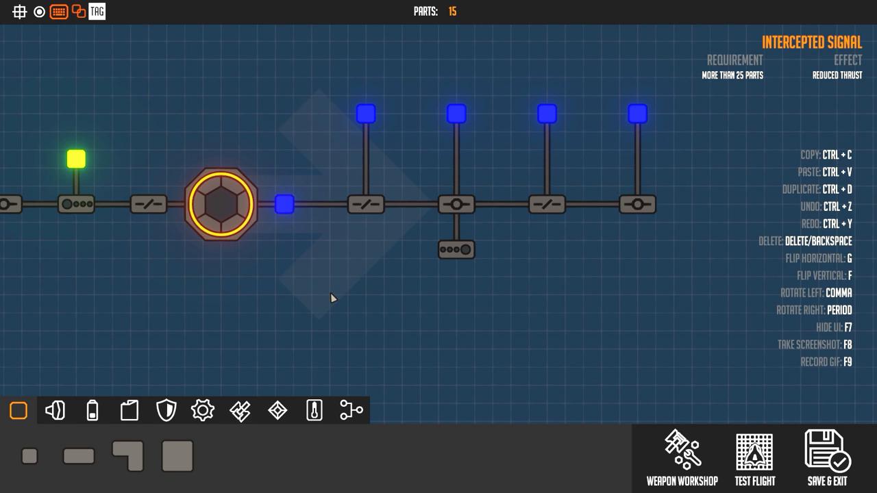
mouse_move(333, 265)
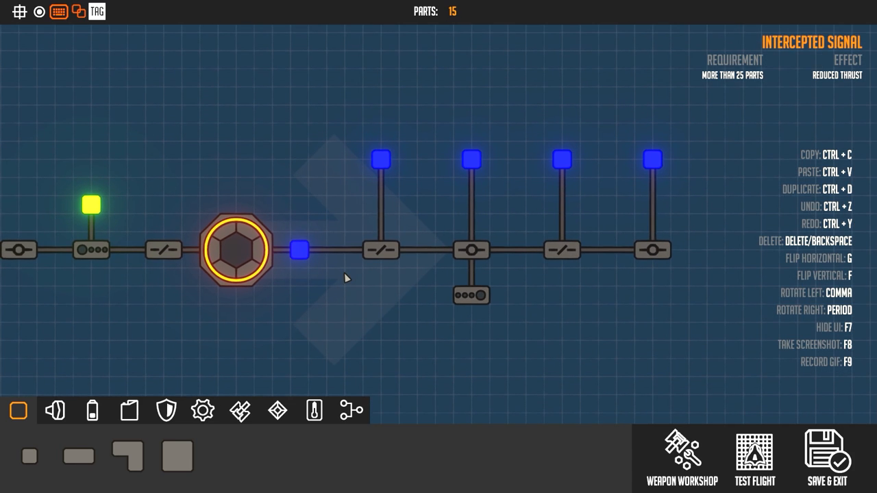
click(55, 411)
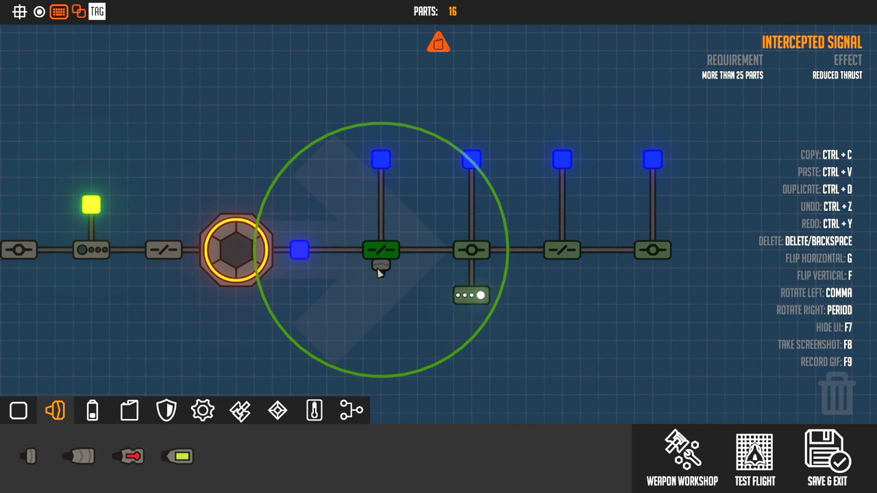
Step: Attach a Distance Sensor (Terrain) with a key bound to detection, then a thruster beneath the core
click(314, 411)
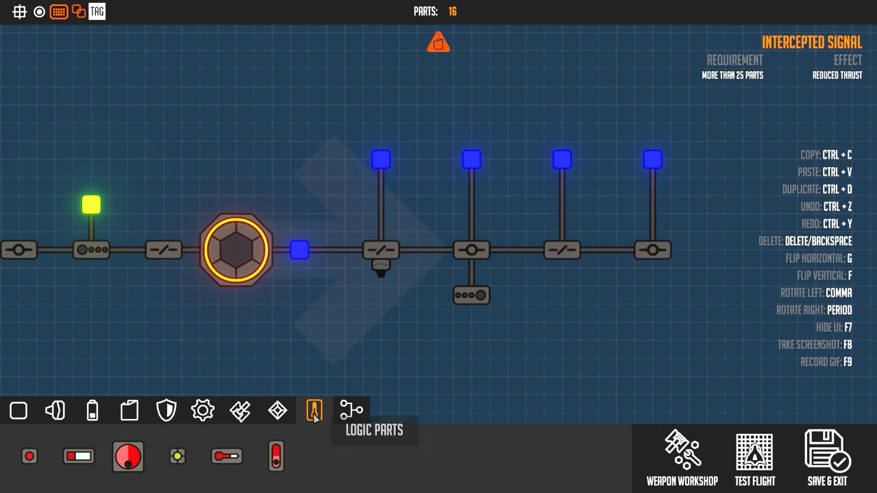
click(390, 233)
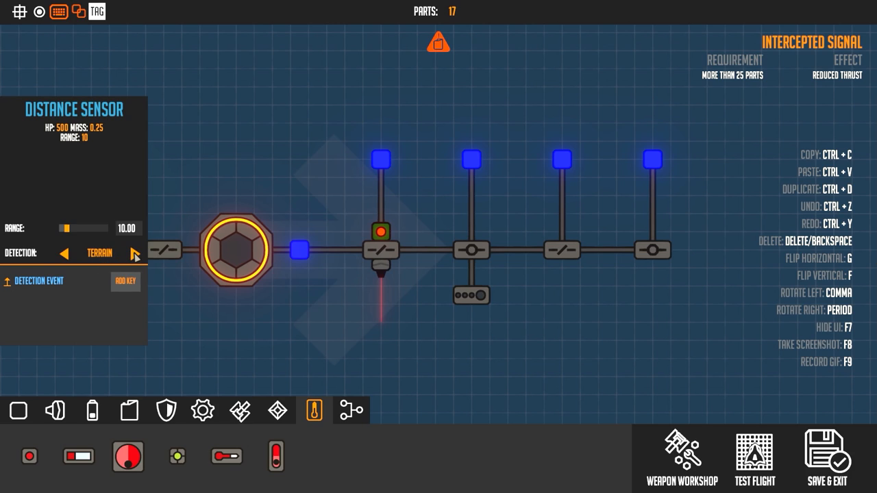
click(126, 283)
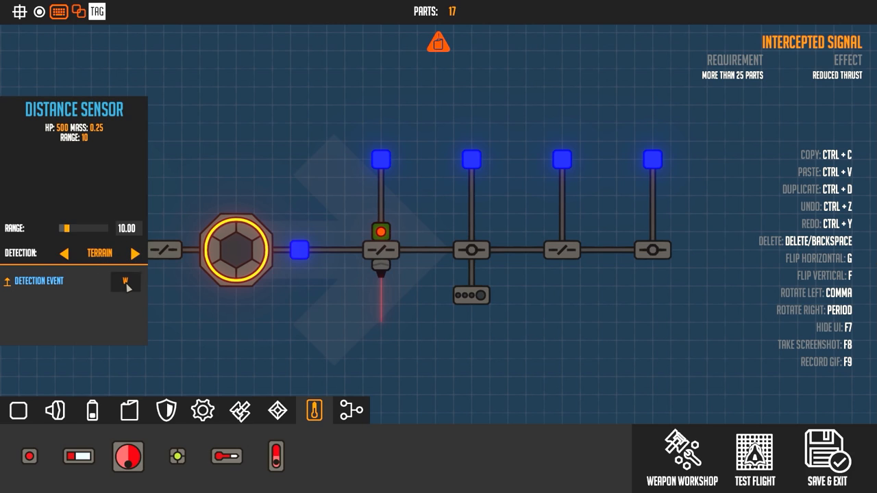
click(379, 264)
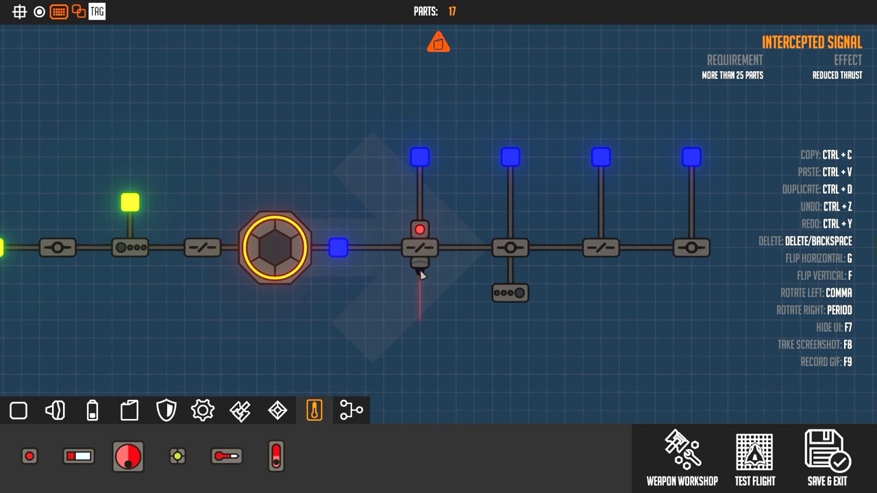
click(55, 411)
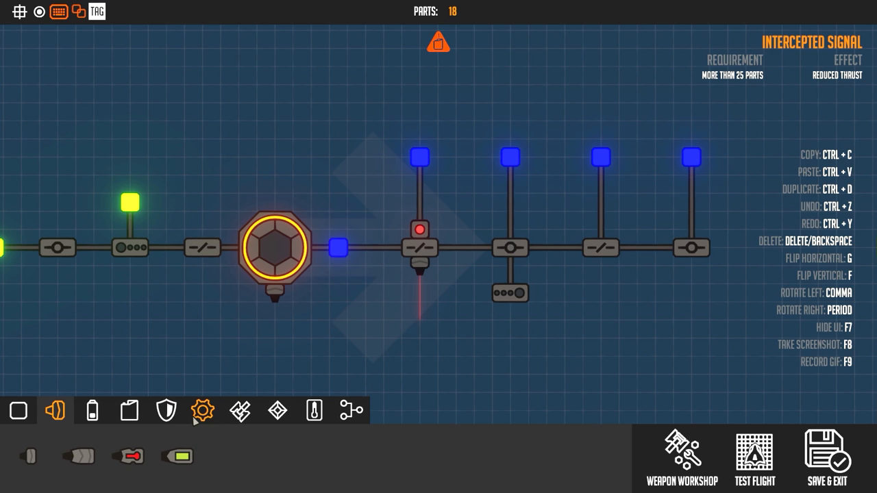
Step: Add a Large Fuel Tank above the core, test-fly the drone, and return to editing
click(167, 411)
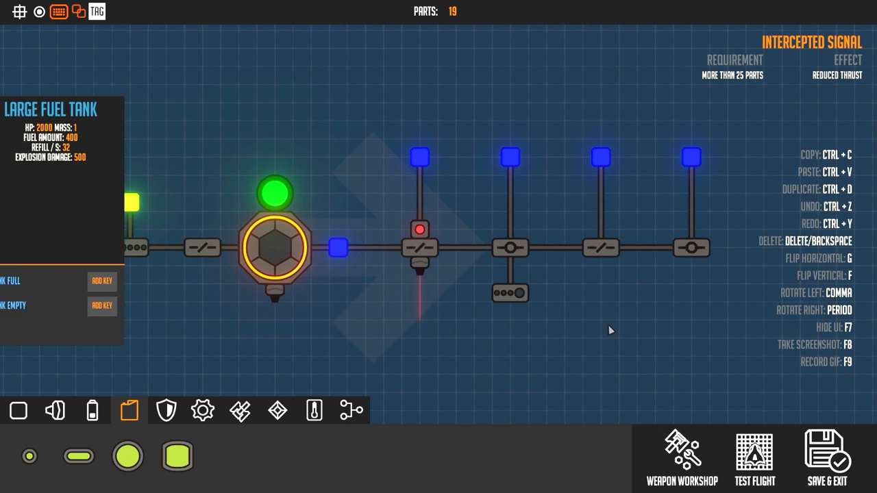
click(754, 455)
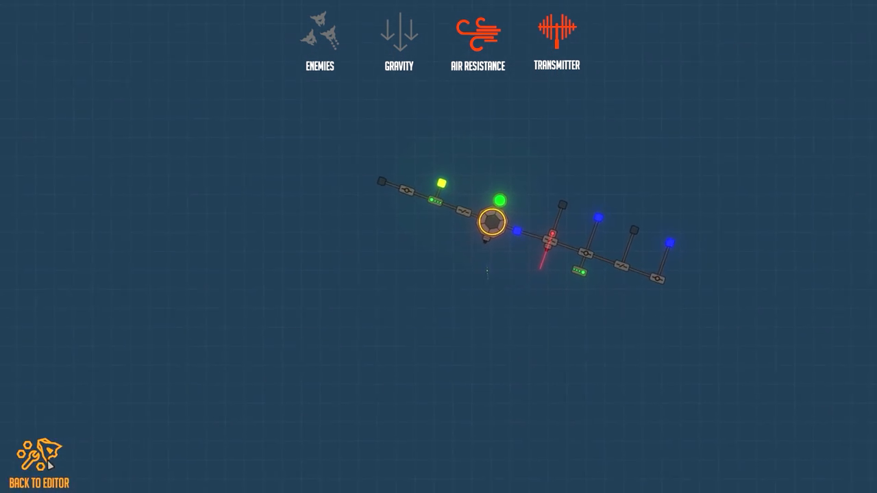
click(38, 466)
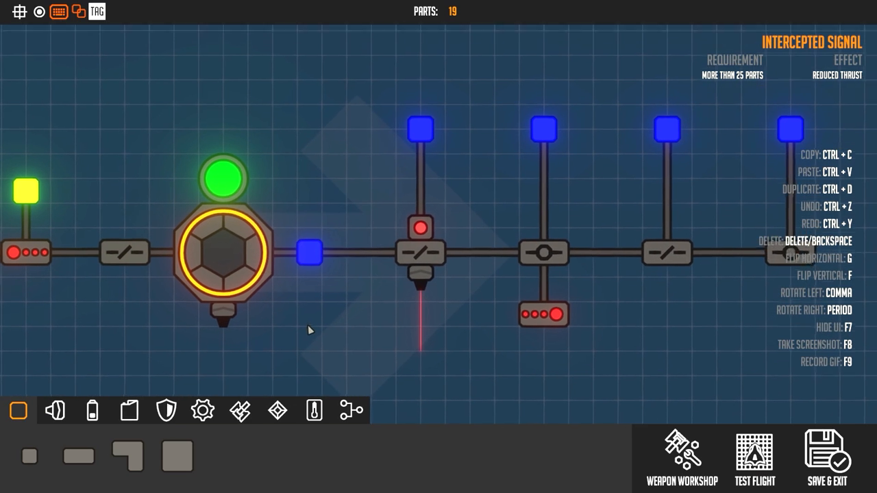
Step: Replace the fuel tank with a Large Battery and add Small Energy Shields on the battery and sensor
click(223, 180)
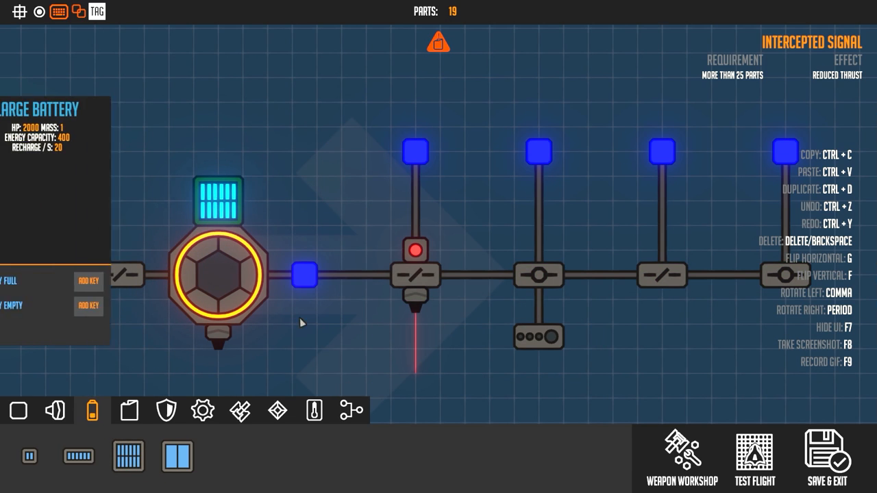
click(240, 410)
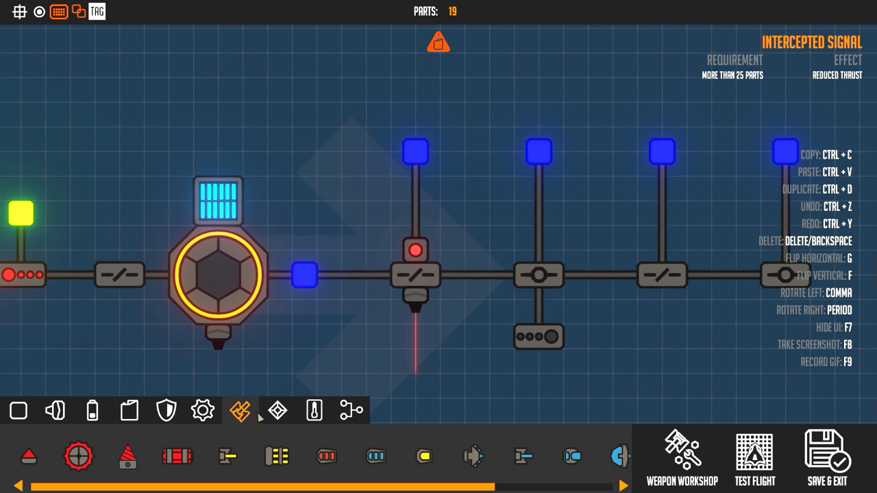
click(166, 411)
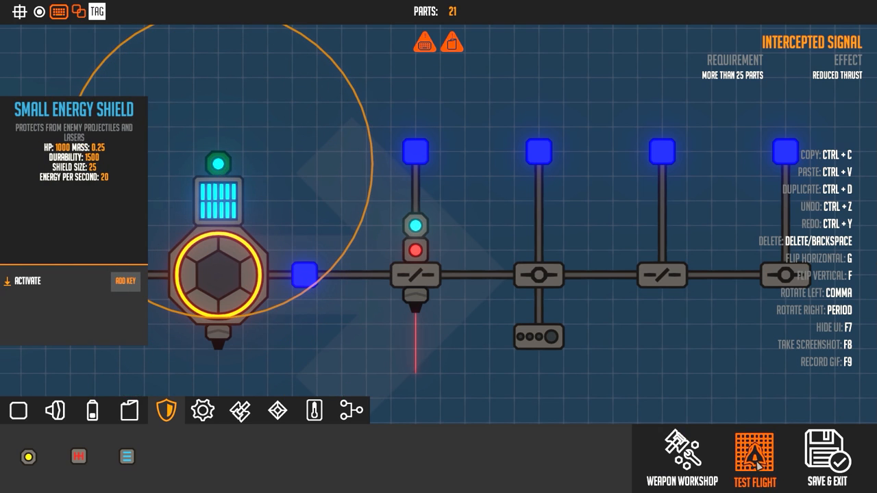
Step: Test-fly the shielded 21-part drone, then return to the editor to add a part under the sensor splitter
click(754, 459)
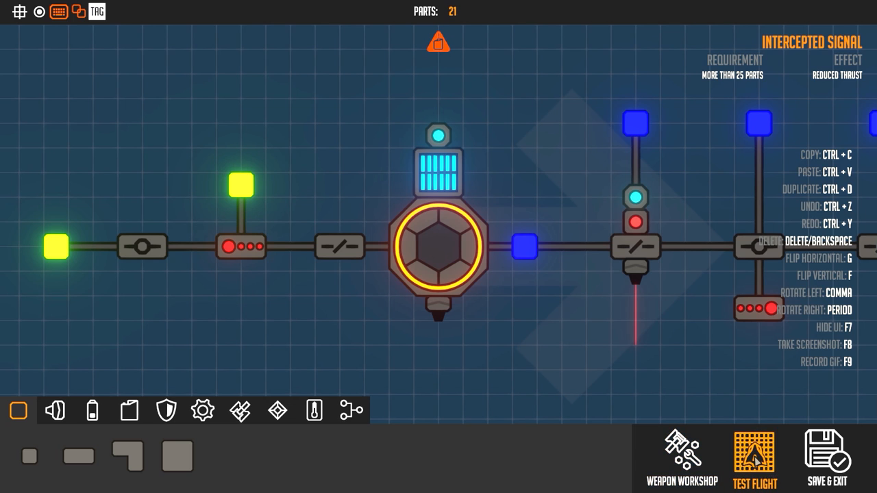
click(754, 461)
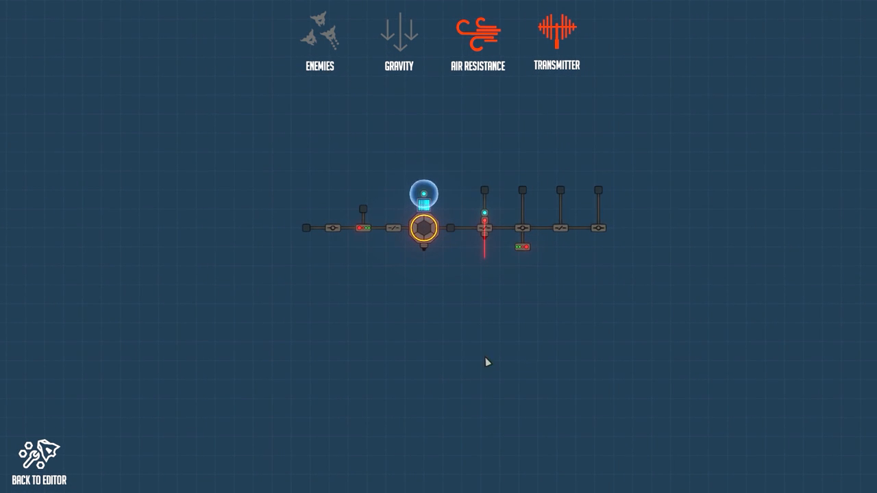
click(39, 460)
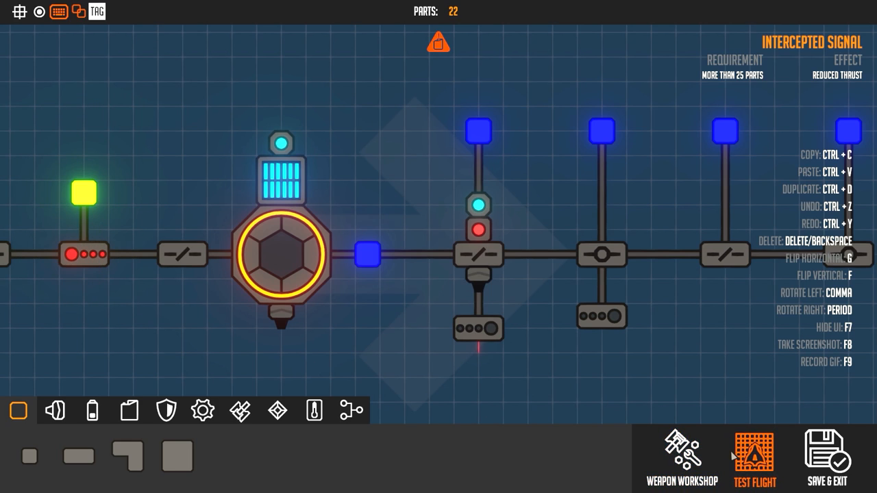
click(755, 460)
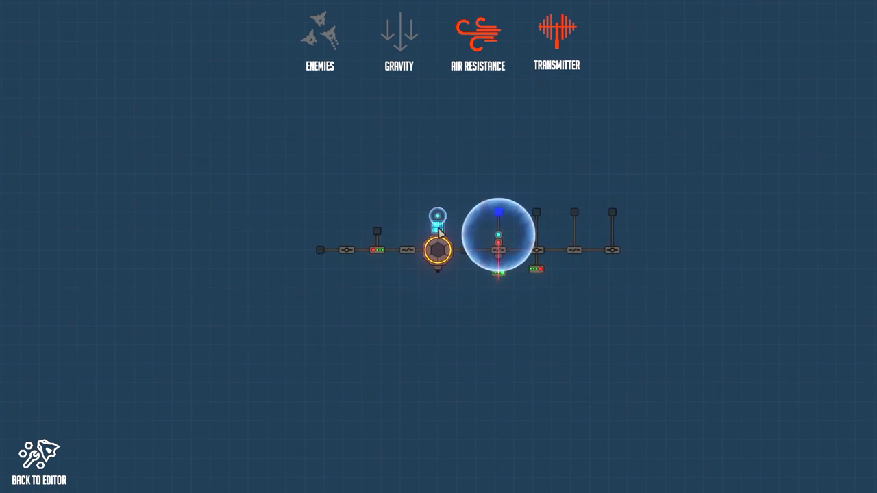
click(38, 466)
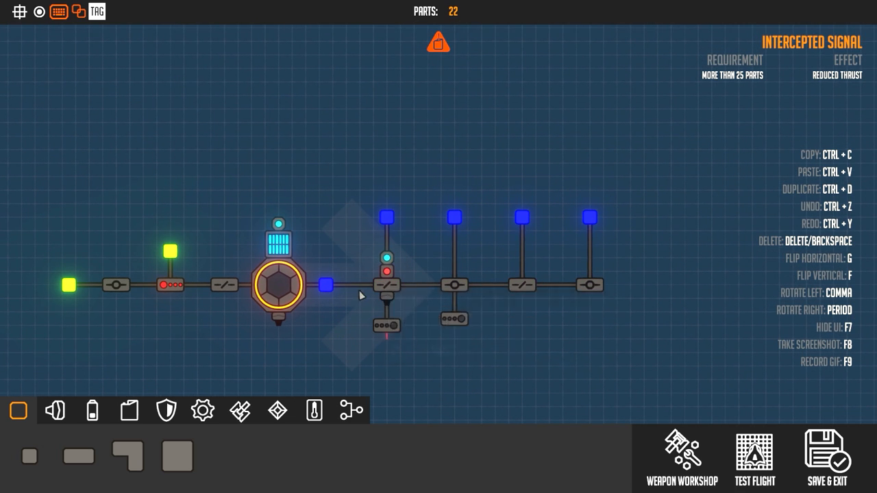
mouse_move(354, 303)
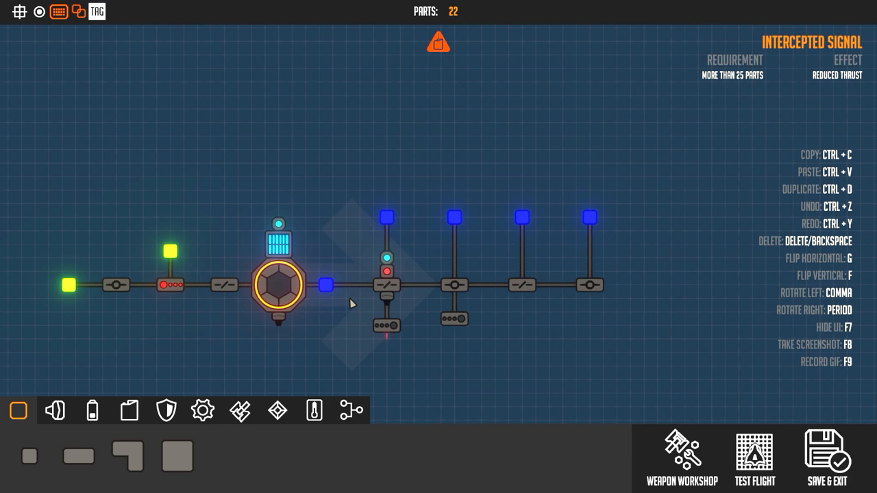
mouse_move(377, 286)
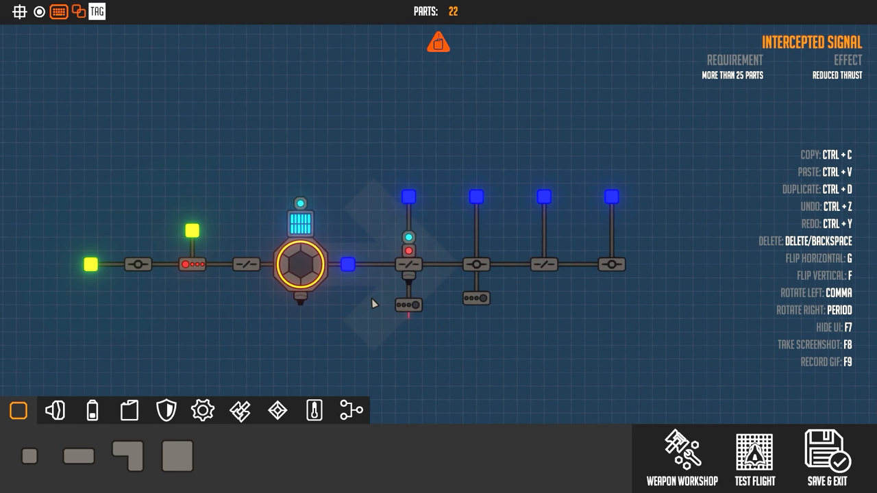
mouse_move(363, 338)
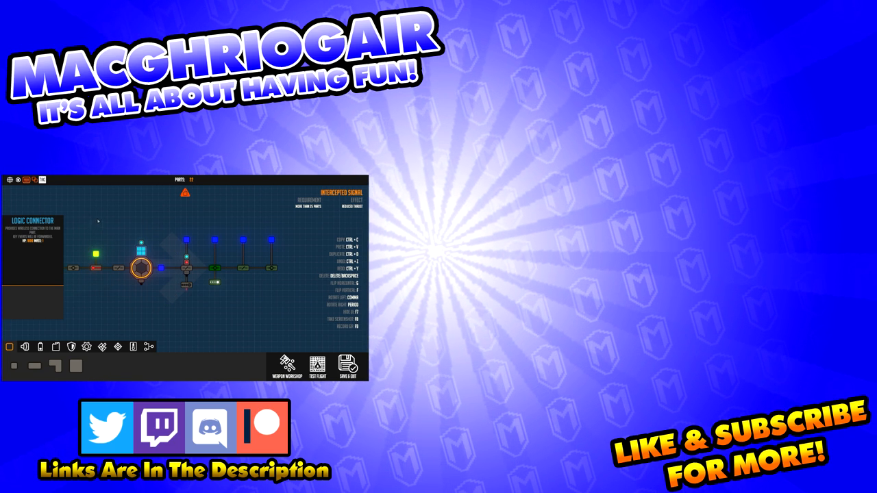
mouse_move(259, 289)
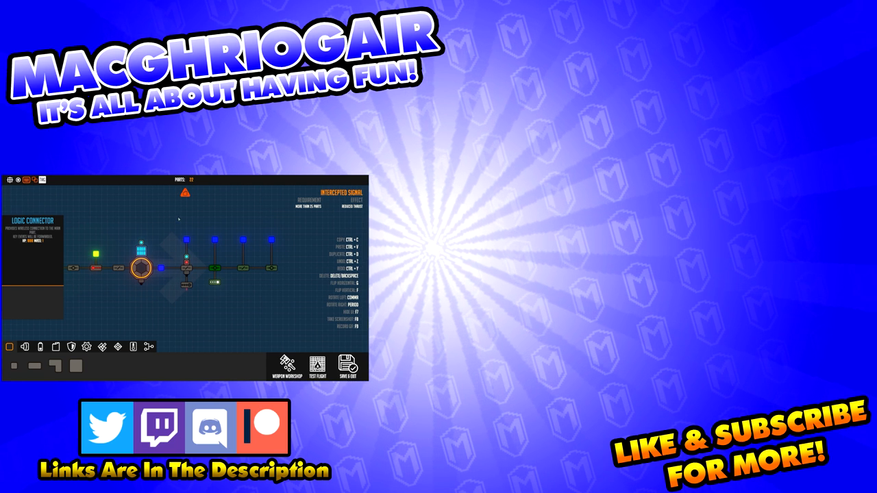
mouse_move(162, 284)
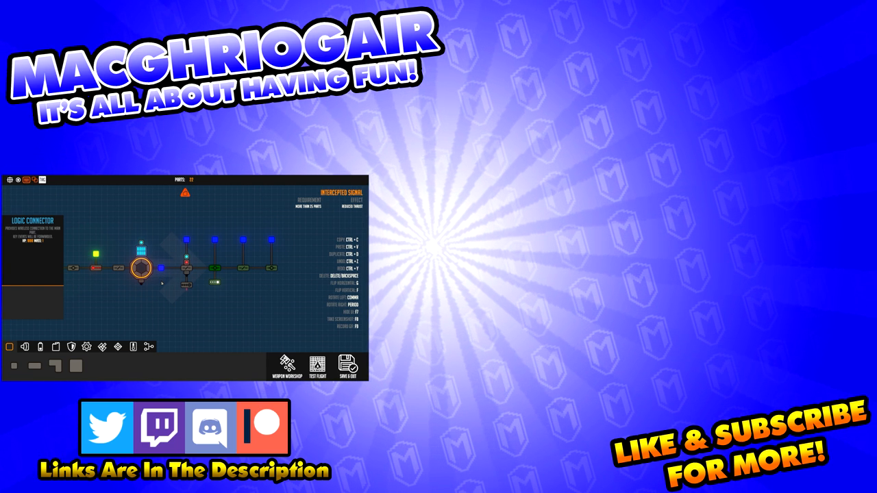